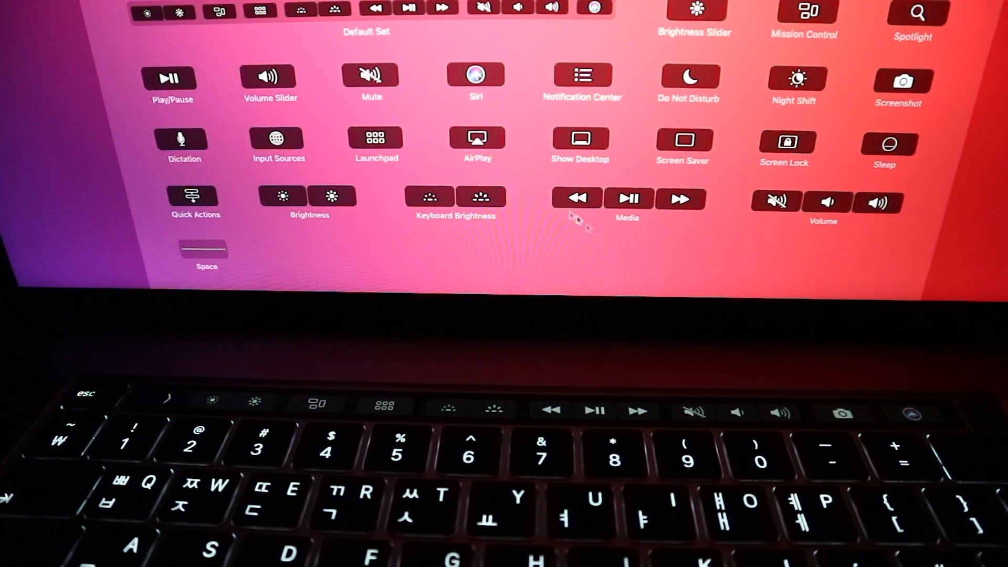
Confirm Done on the Touch Bar customization screen, returning to the empty desktop
{"action": "left_click", "coordinate": [422, 409]}
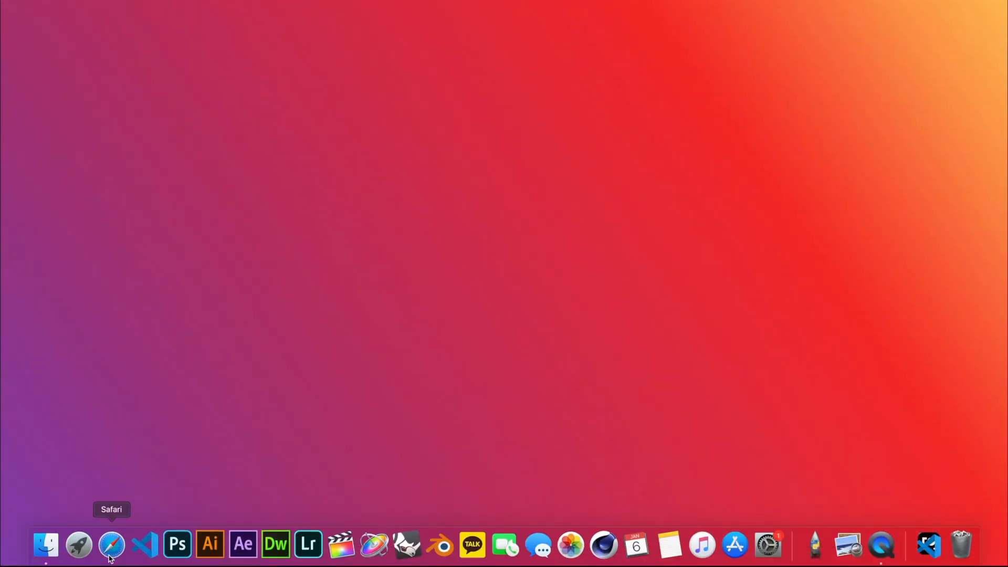
Search 'pock' in Safari, download Pock from pock.dev and open the zip from Downloads
{"action": "left_click", "coordinate": [111, 544]}
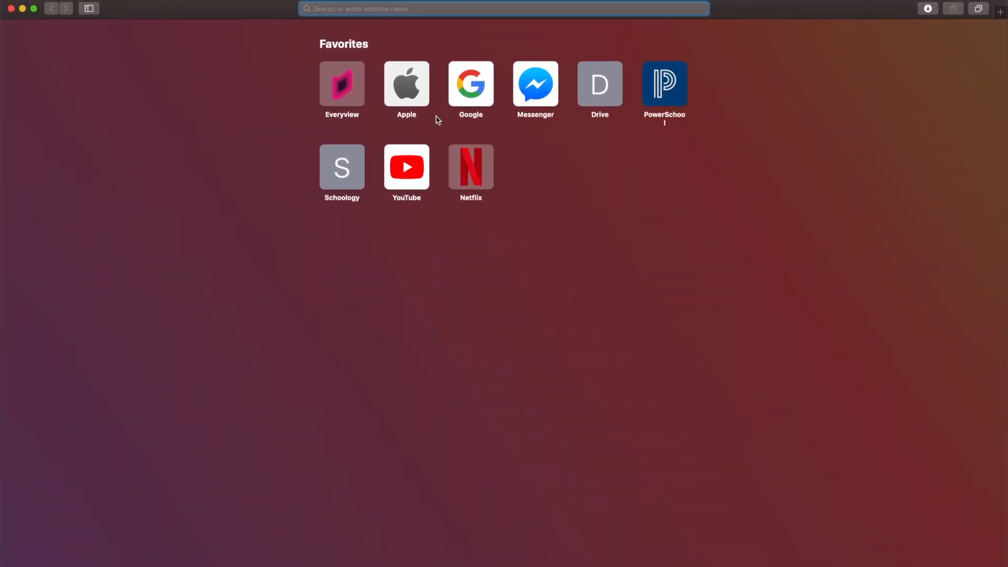
{"action": "type", "text": "pock.dev"}
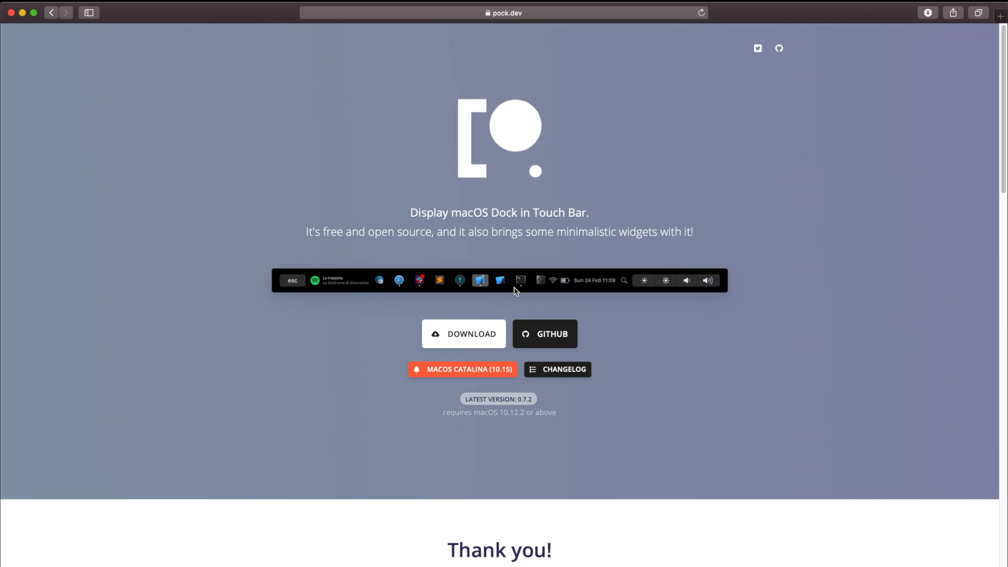
{"action": "mouse_move", "coordinate": [458, 317]}
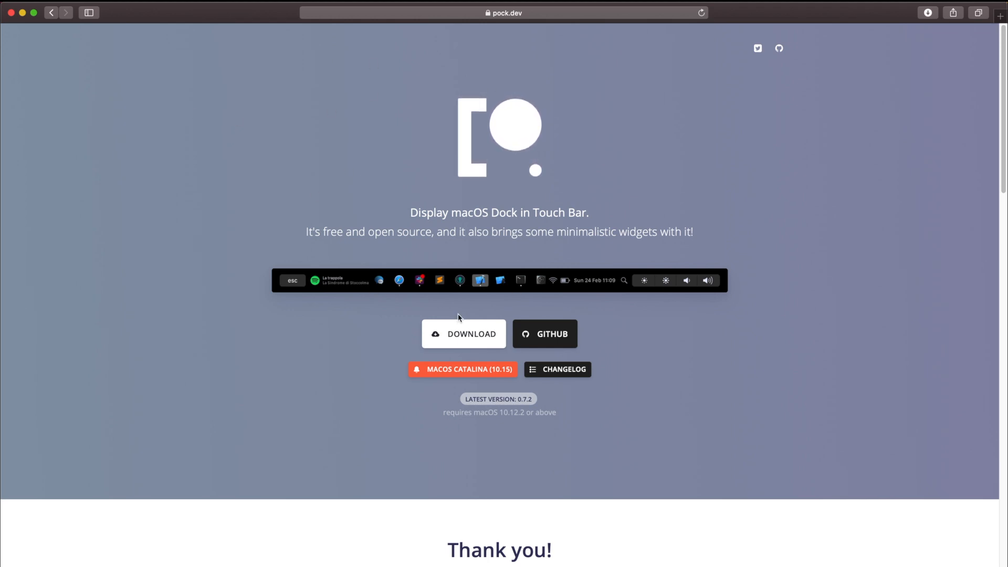
{"action": "left_click", "coordinate": [463, 333]}
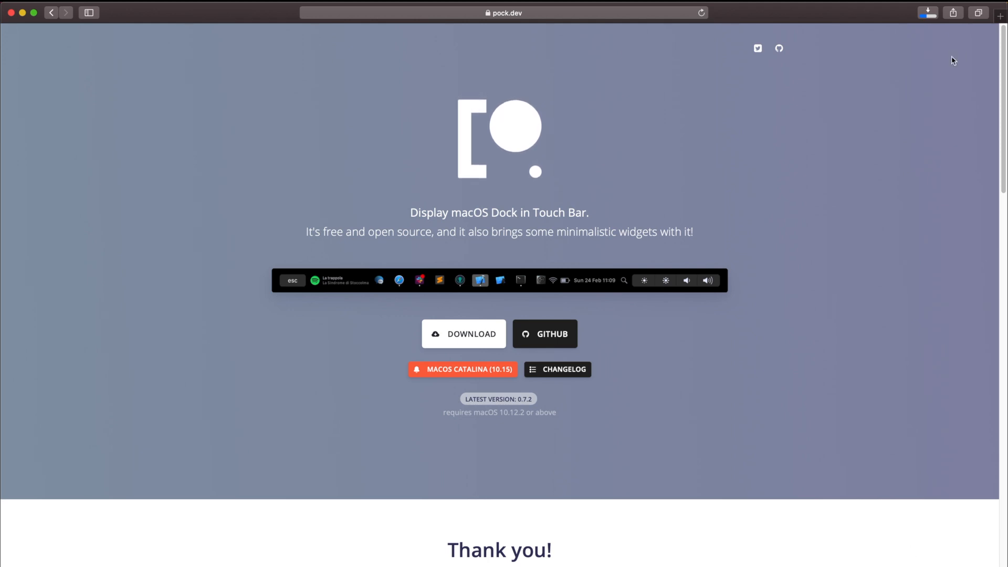
{"action": "left_click", "coordinate": [928, 12]}
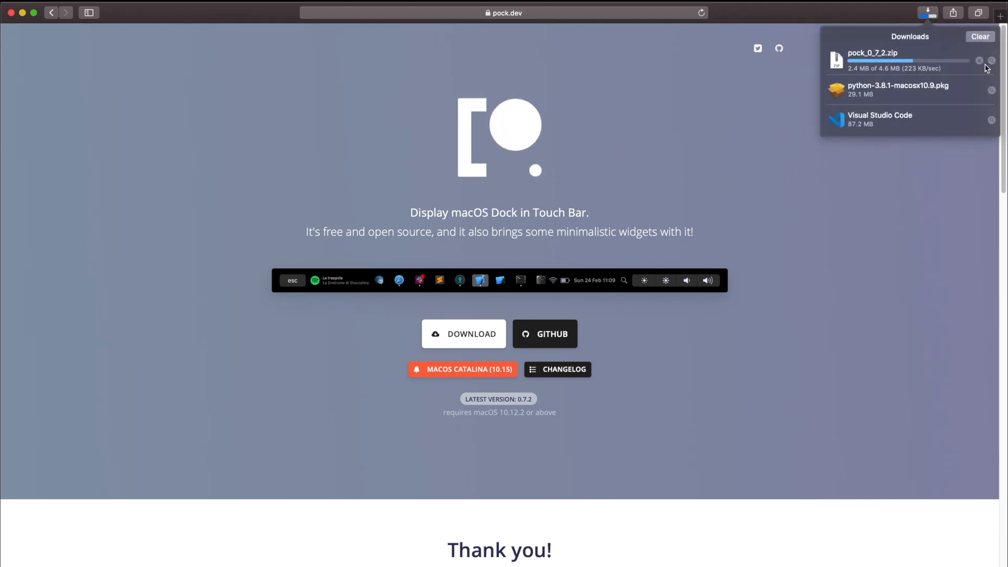
{"action": "left_click", "coordinate": [927, 12]}
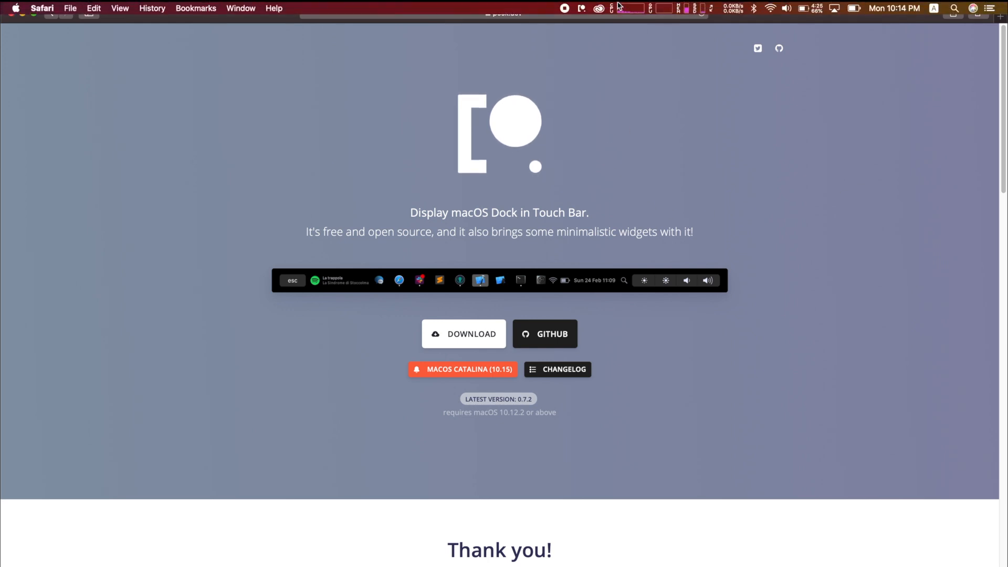
Launch Pock Preferences from the menu bar and browse General, Dock, Status and Now Playing pages
{"action": "left_click", "coordinate": [581, 8]}
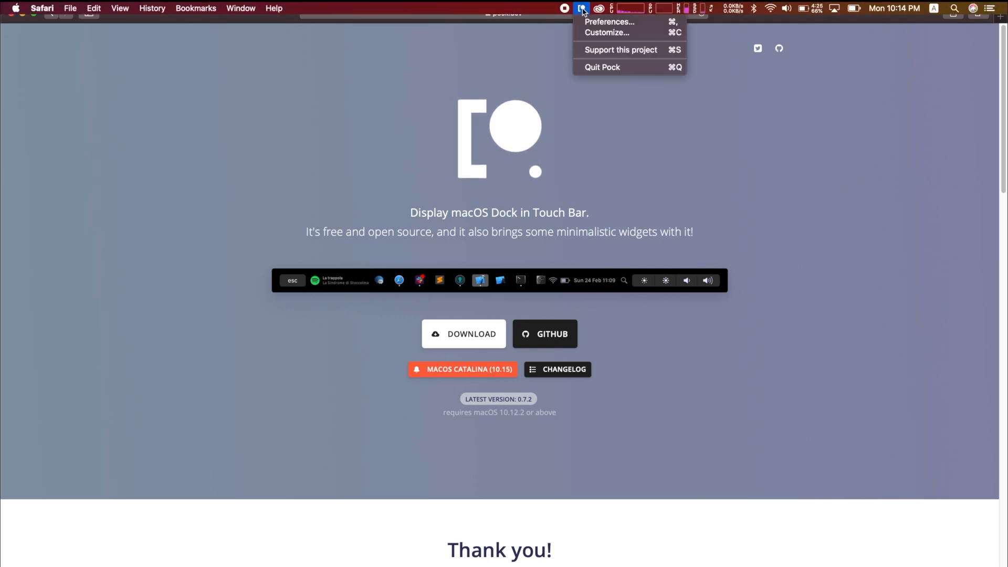
{"action": "mouse_move", "coordinate": [609, 21]}
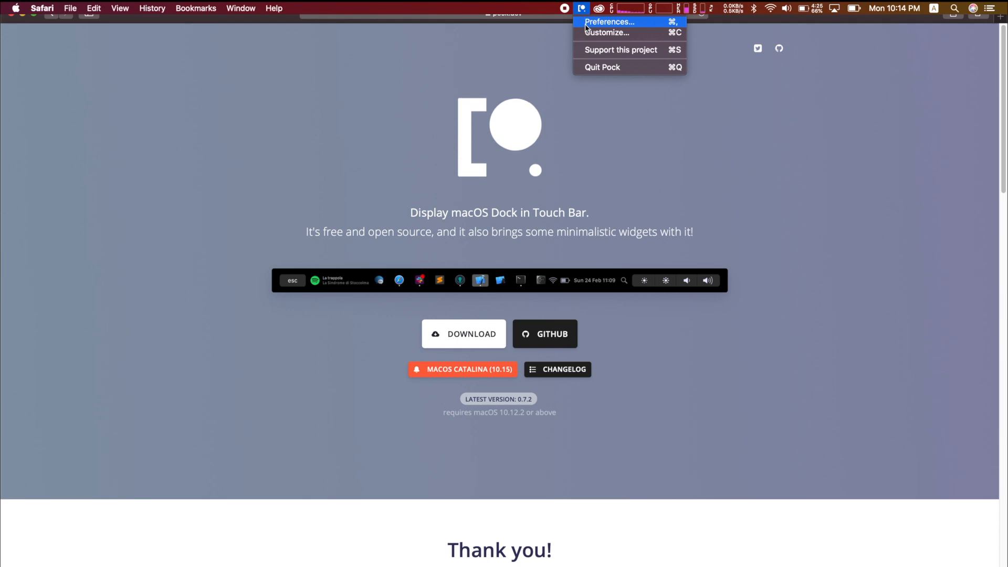
{"action": "left_click", "coordinate": [609, 22]}
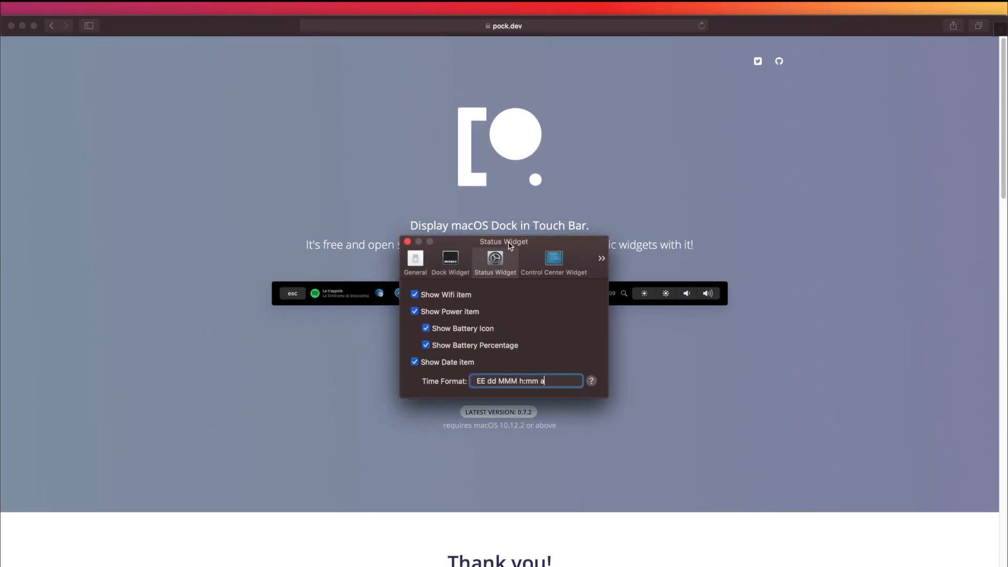
{"action": "left_click", "coordinate": [415, 261]}
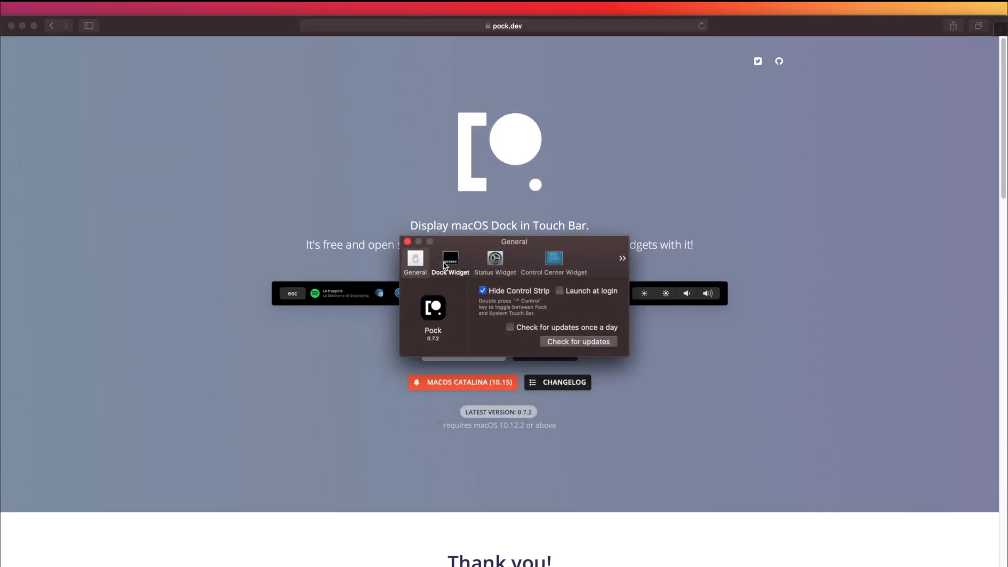
{"action": "left_click", "coordinate": [495, 261]}
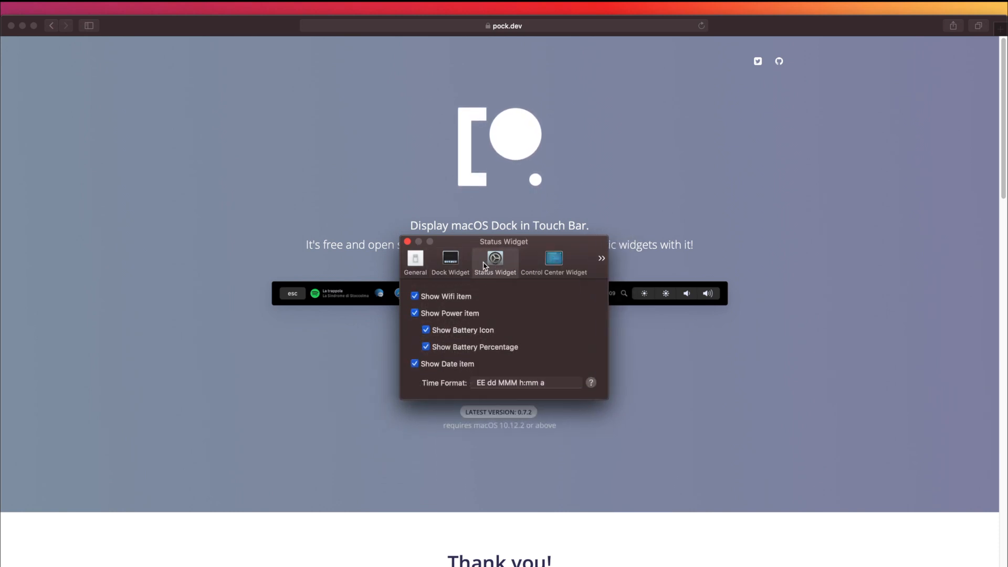
{"action": "left_click", "coordinate": [602, 258]}
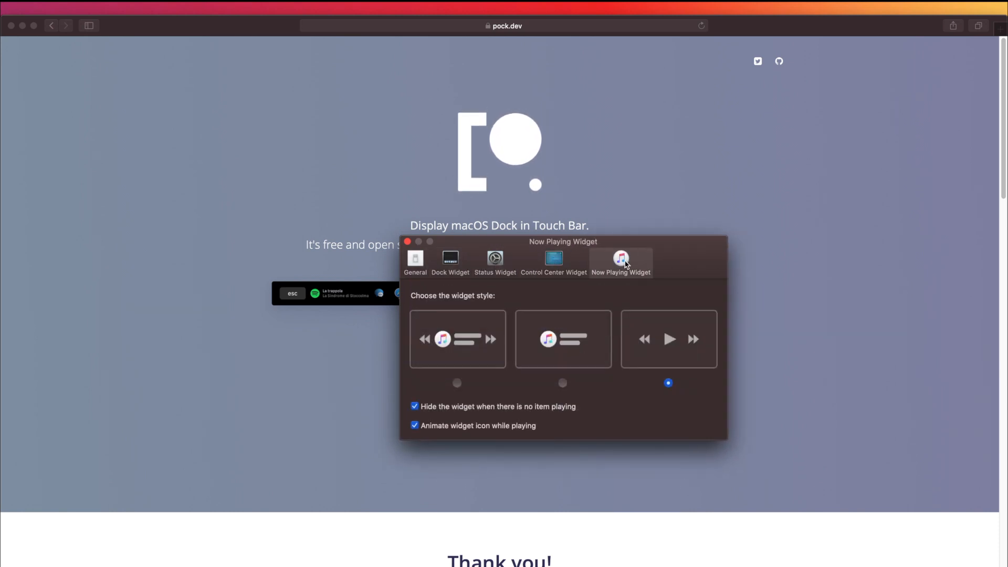
{"action": "mouse_move", "coordinate": [651, 232]}
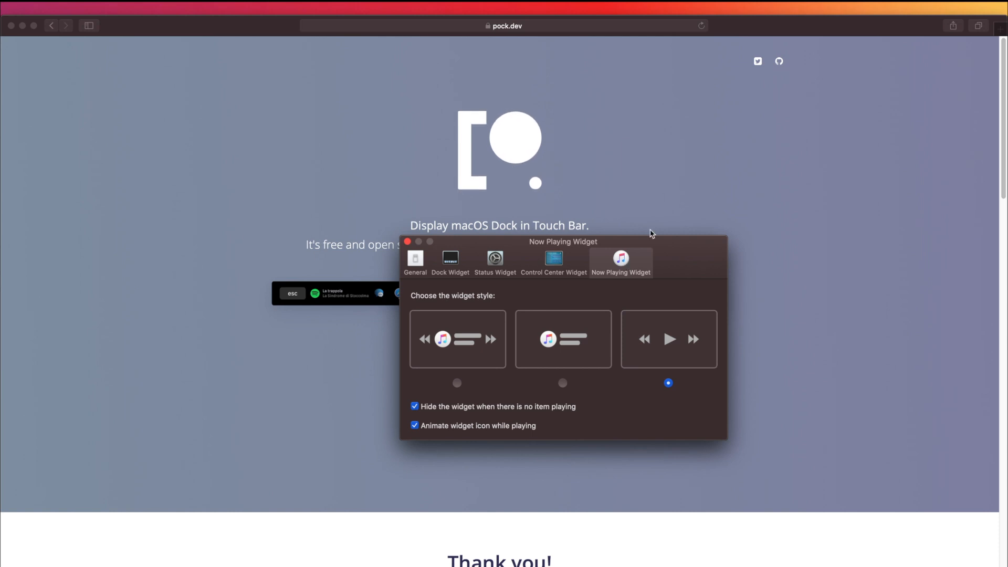
{"action": "left_click", "coordinate": [415, 260]}
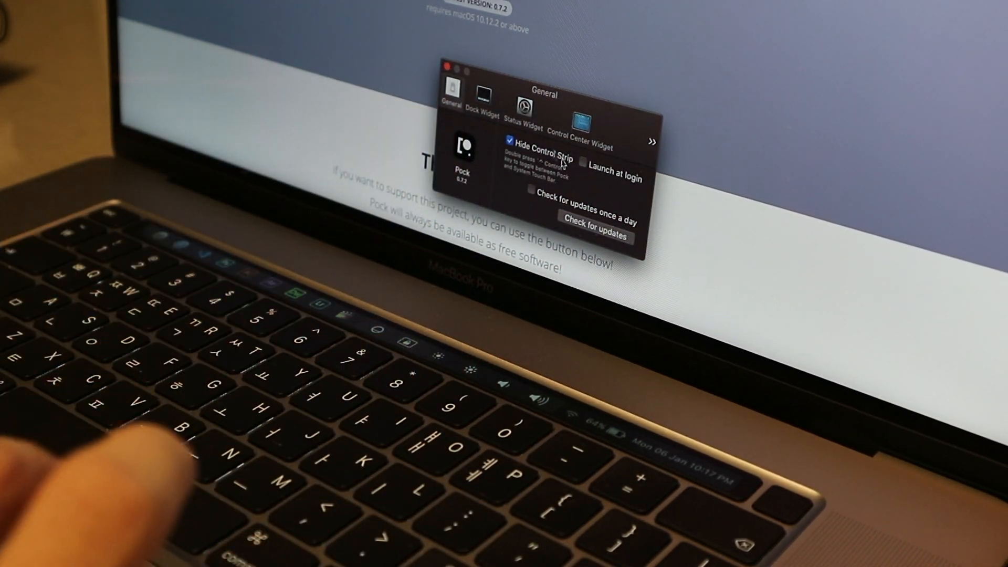
Enable Launch at login in General, leaving Hide Control Strip checked
{"action": "left_click", "coordinate": [583, 162]}
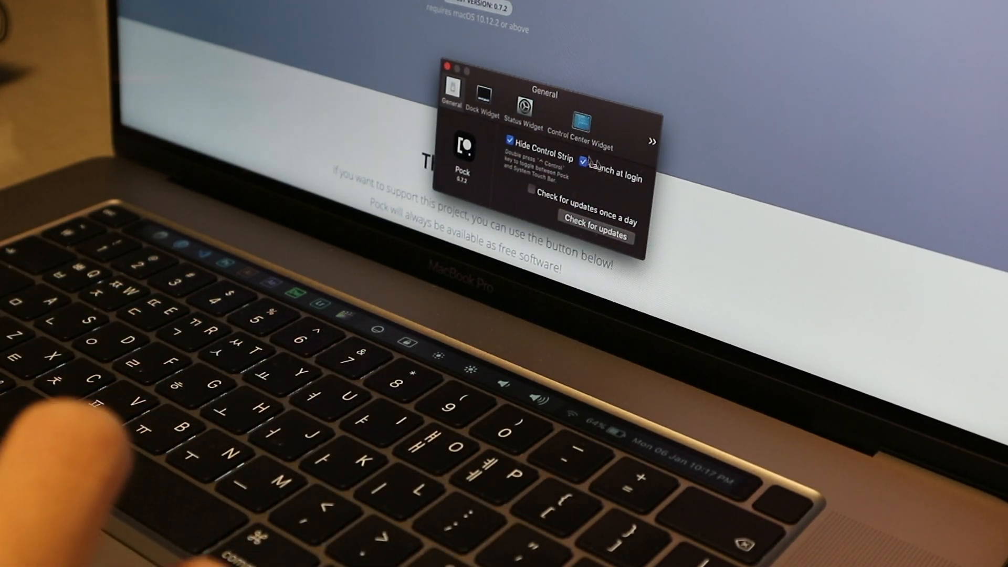
{"action": "left_click", "coordinate": [482, 95]}
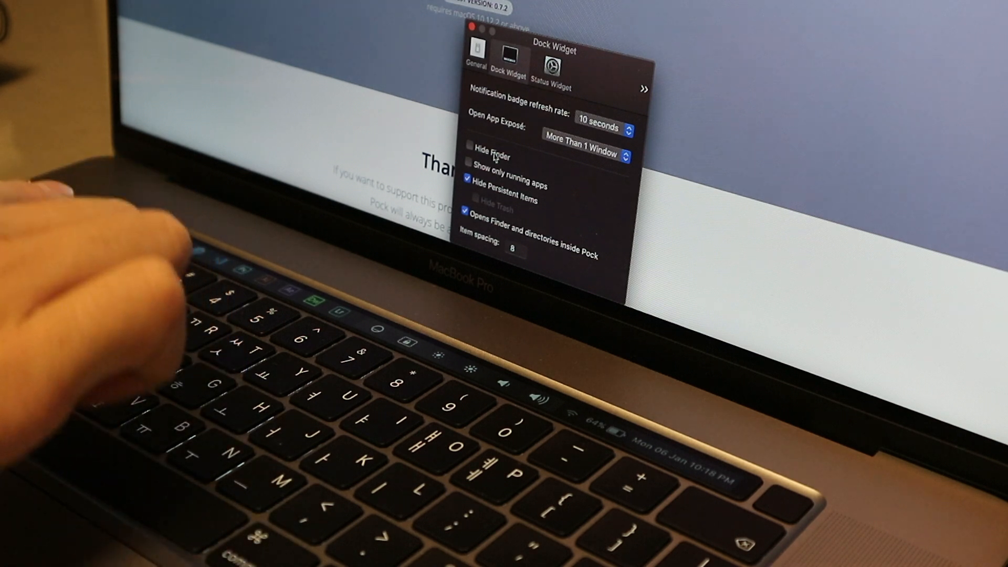
Toggle Finder visibility back on and leave 'Show only running apps' unchecked
{"action": "left_click", "coordinate": [469, 146]}
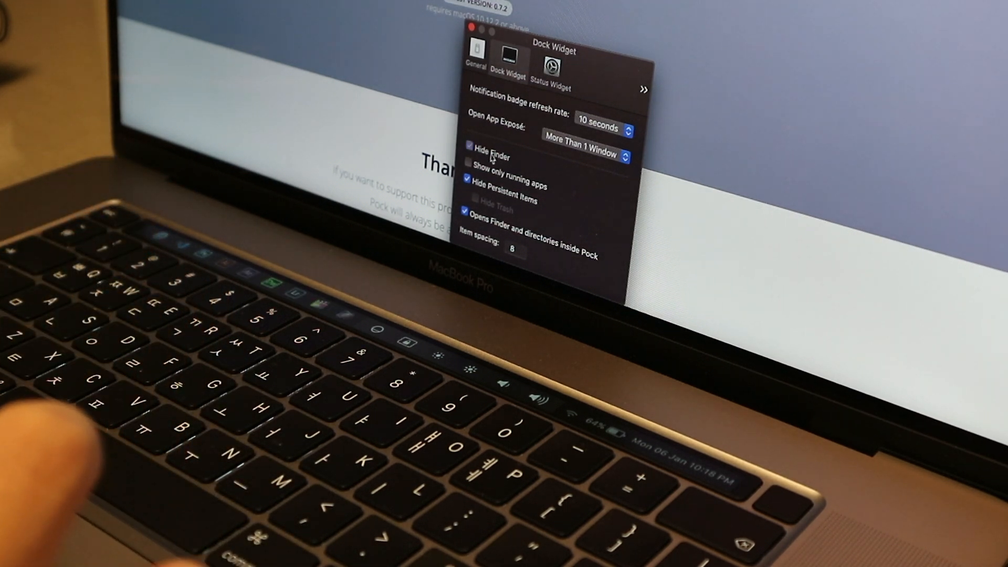
{"action": "left_click", "coordinate": [469, 156]}
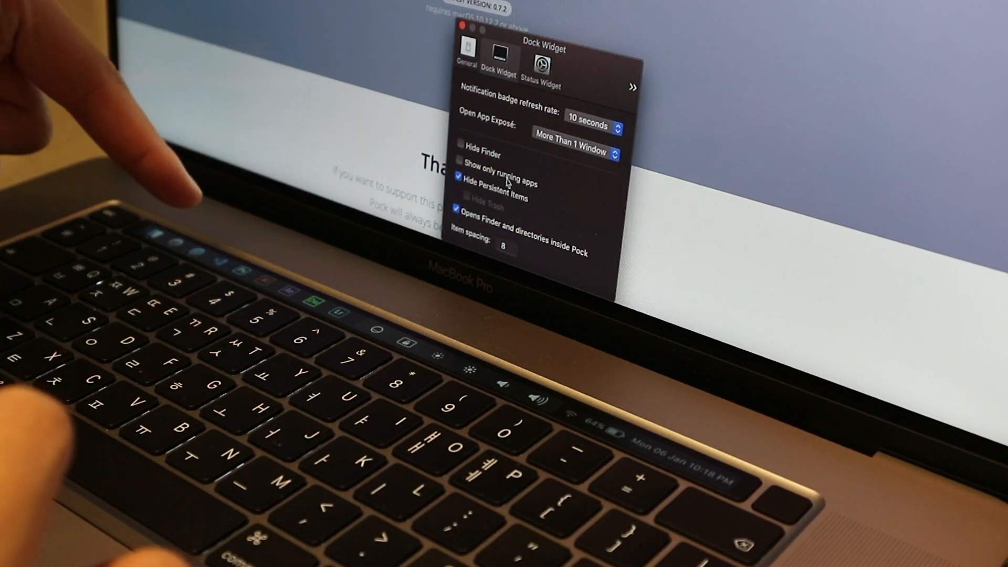
{"action": "left_click", "coordinate": [458, 159]}
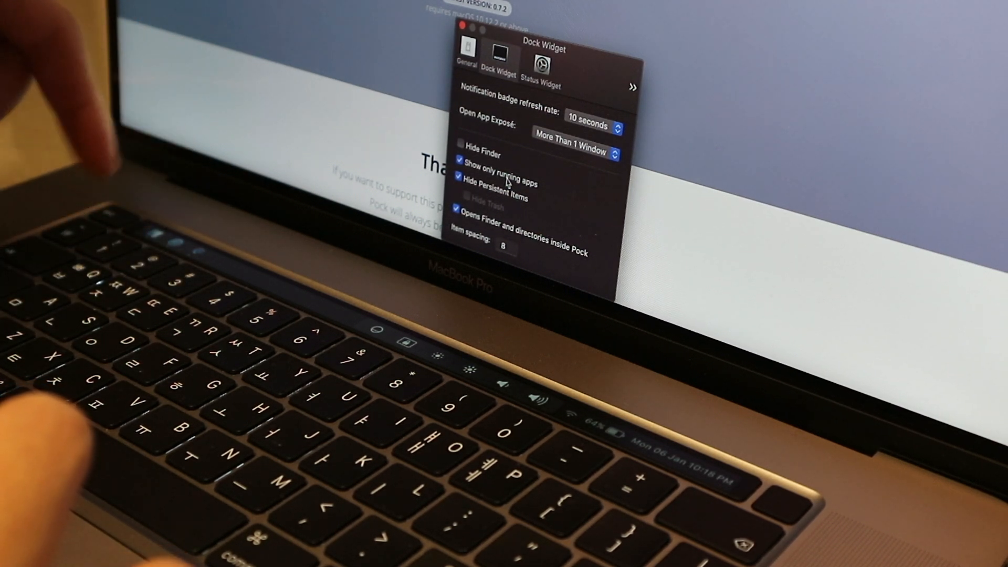
{"action": "left_click", "coordinate": [459, 177]}
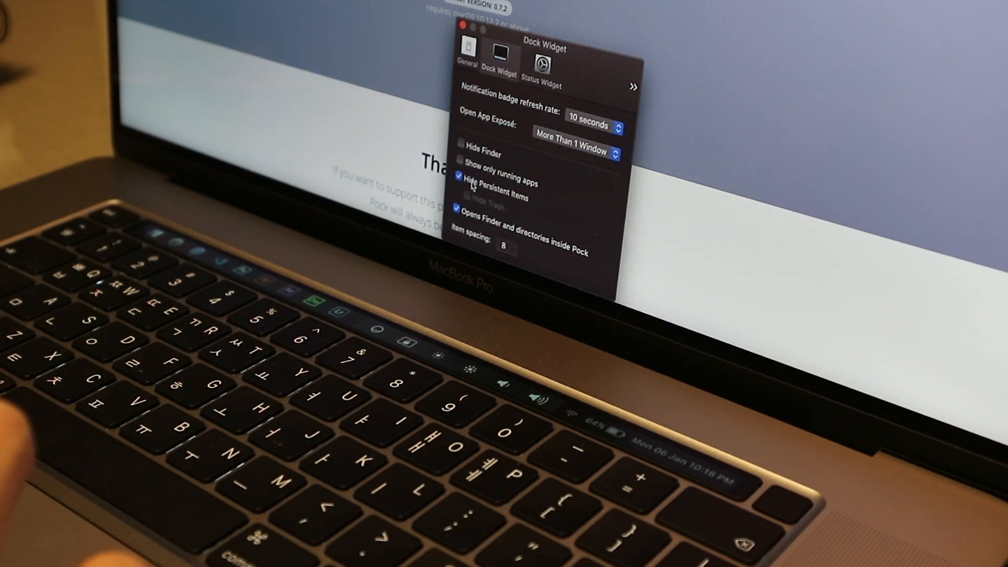
Toggle 'Hide Persistent Items' and 'Opens Finder inside Pock' off and back on, leaving both enabled
{"action": "left_click", "coordinate": [459, 177]}
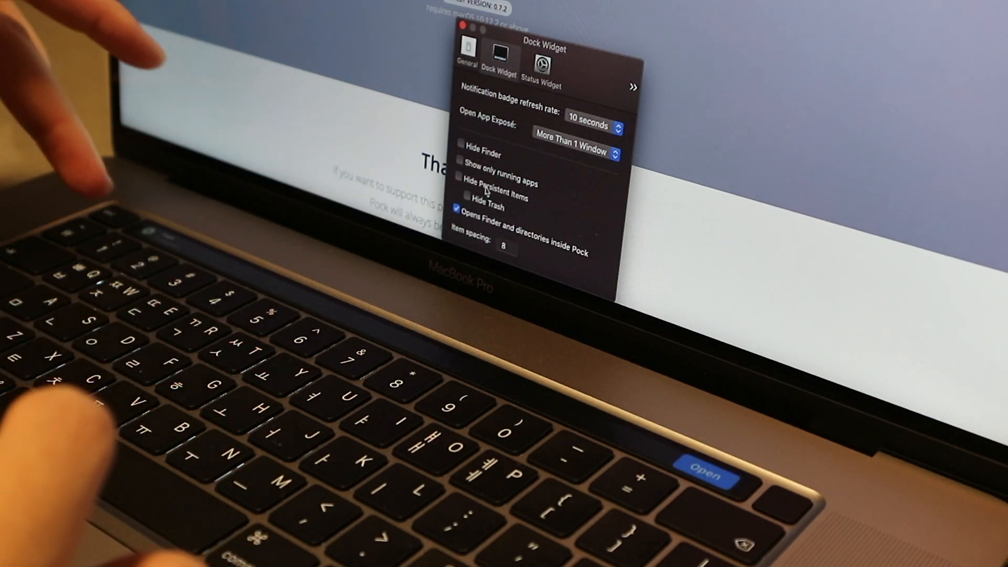
{"action": "left_click", "coordinate": [458, 176]}
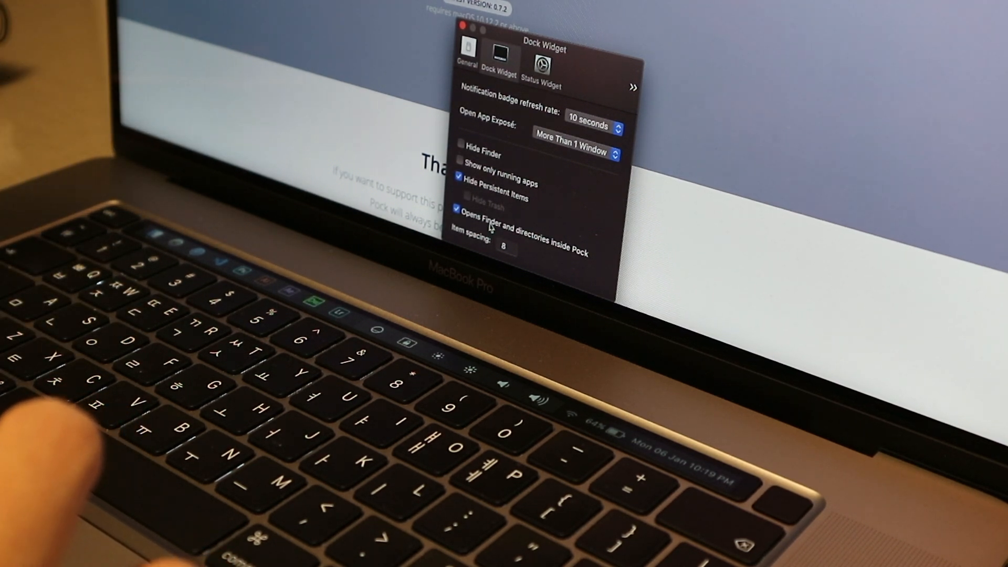
{"action": "left_click", "coordinate": [458, 210]}
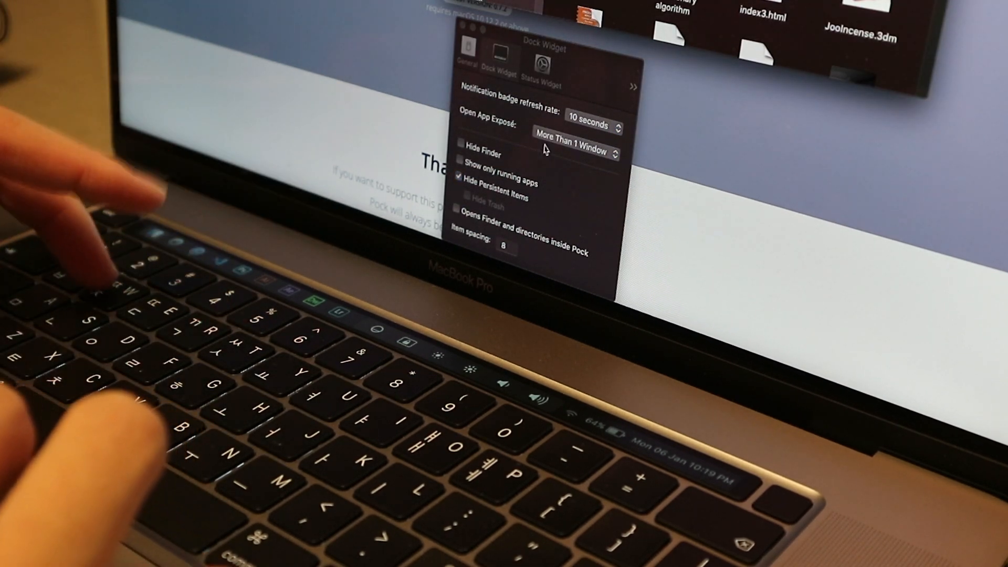
{"action": "left_click", "coordinate": [459, 210]}
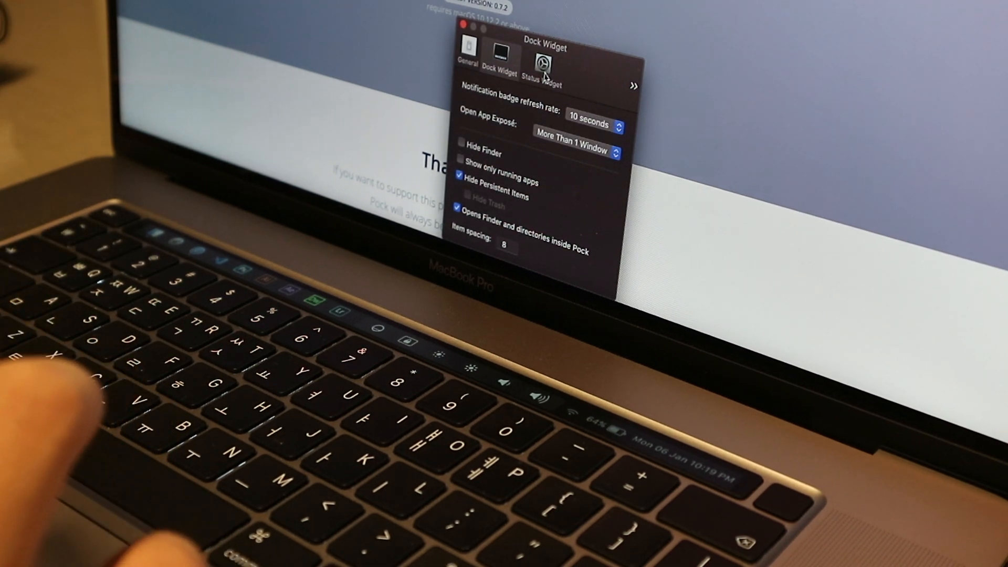
Set the Status widget time format, trying HH:mm then settling on 'EE dd MMM h:mm a'
{"action": "left_click", "coordinate": [541, 61]}
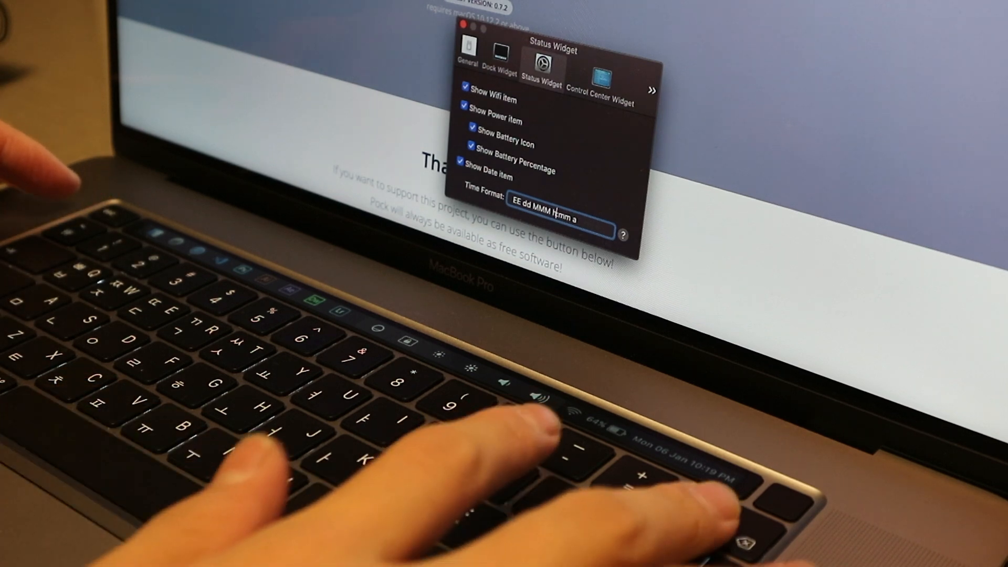
{"action": "type", "text": "HH:mm"}
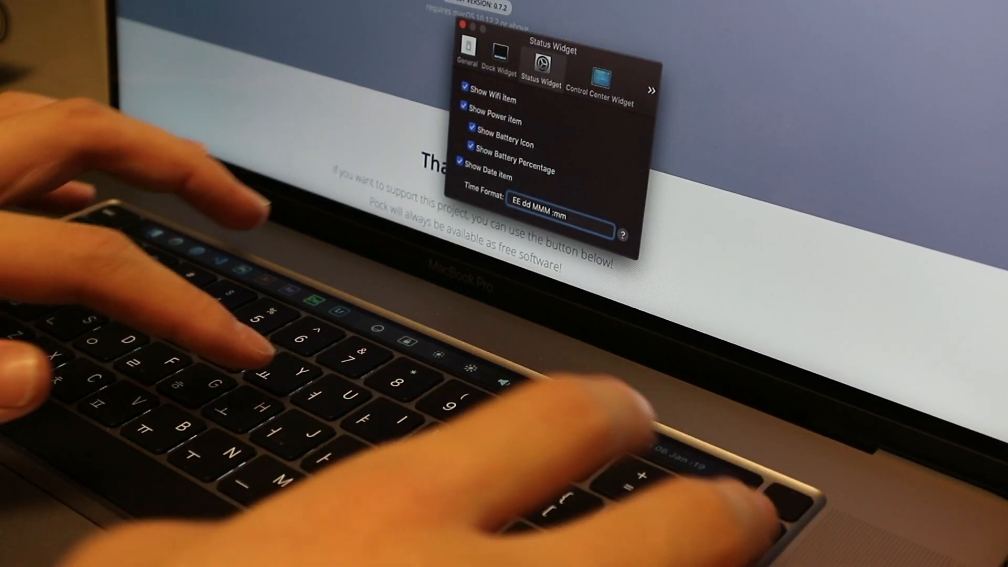
{"action": "type", "text": "h:mm a"}
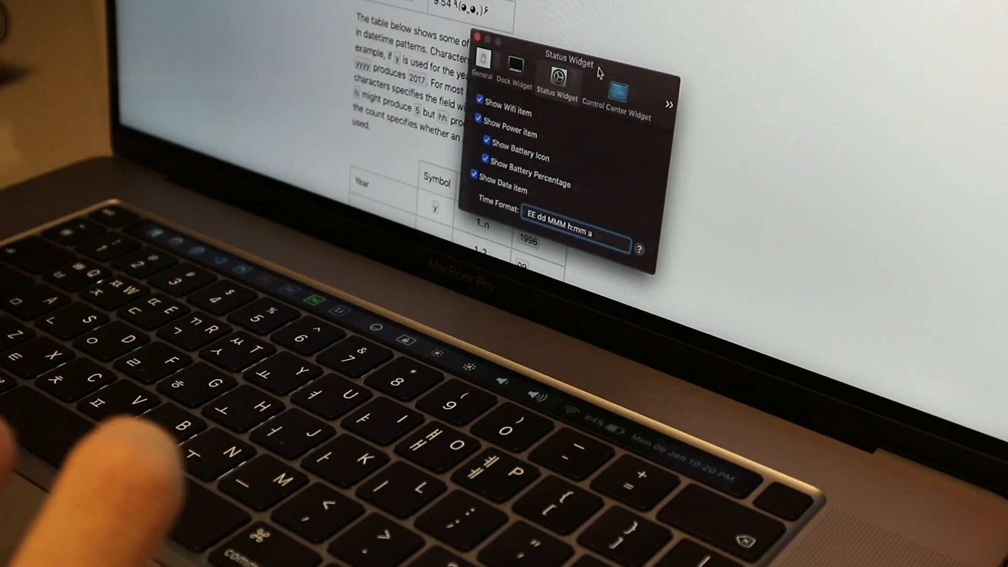
Review the Control Center widget checkboxes, then move on to Now Playing settings
{"action": "left_click", "coordinate": [616, 86]}
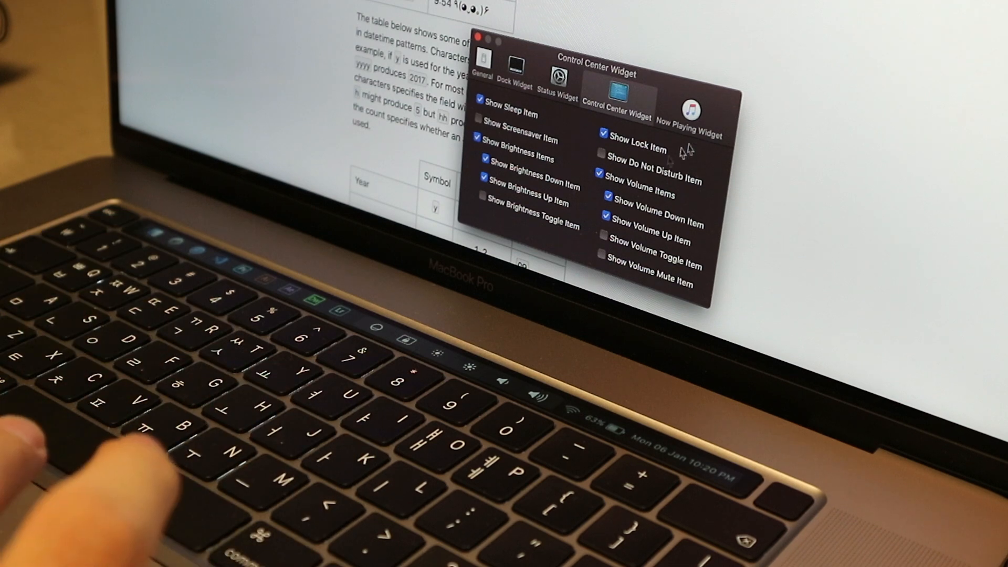
{"action": "left_click", "coordinate": [689, 106]}
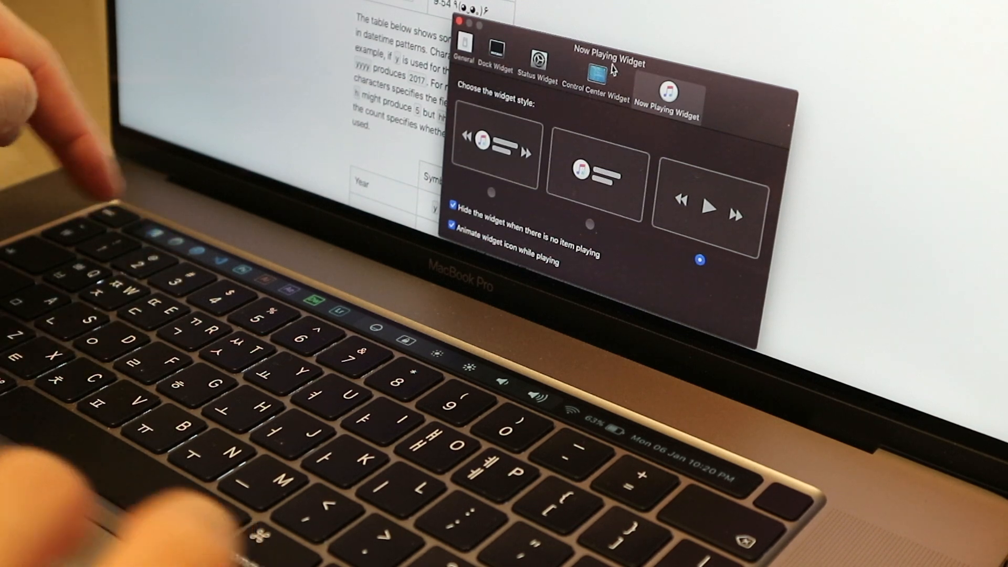
Choose the icon-and-track-info Now Playing style and keep it hidden when nothing plays
{"action": "left_click", "coordinate": [453, 207]}
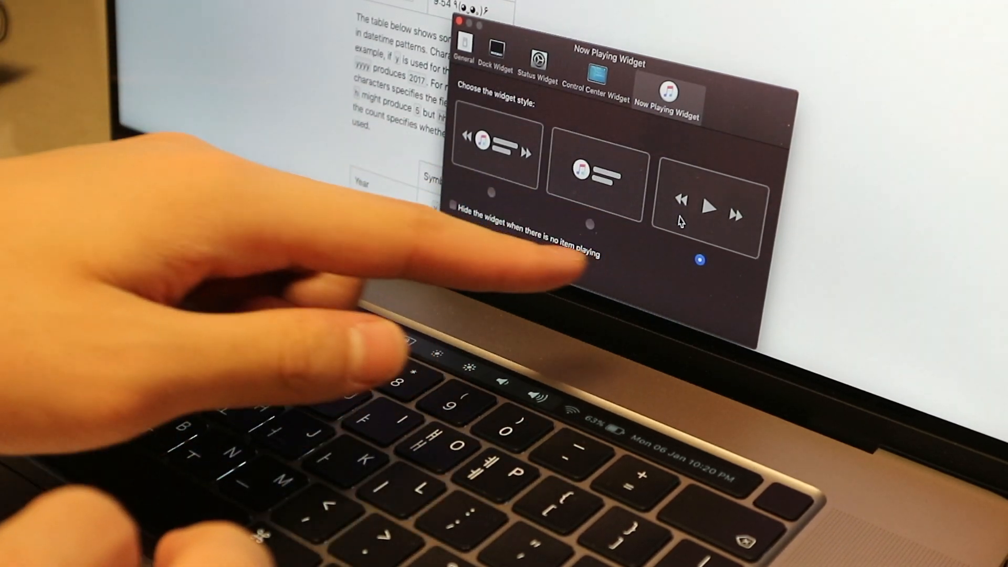
{"action": "left_click", "coordinate": [453, 225]}
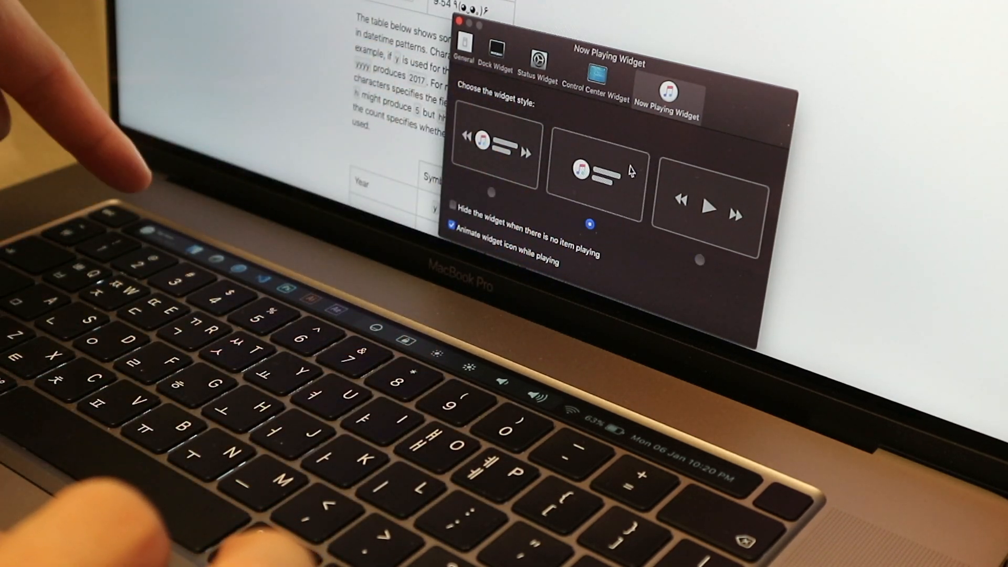
{"action": "left_click", "coordinate": [493, 153]}
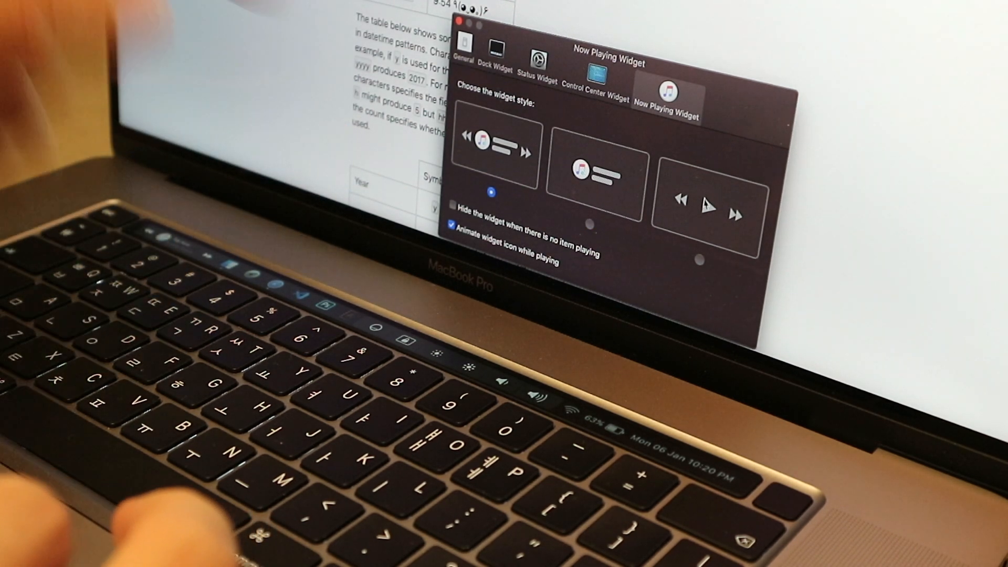
{"action": "left_click", "coordinate": [589, 223]}
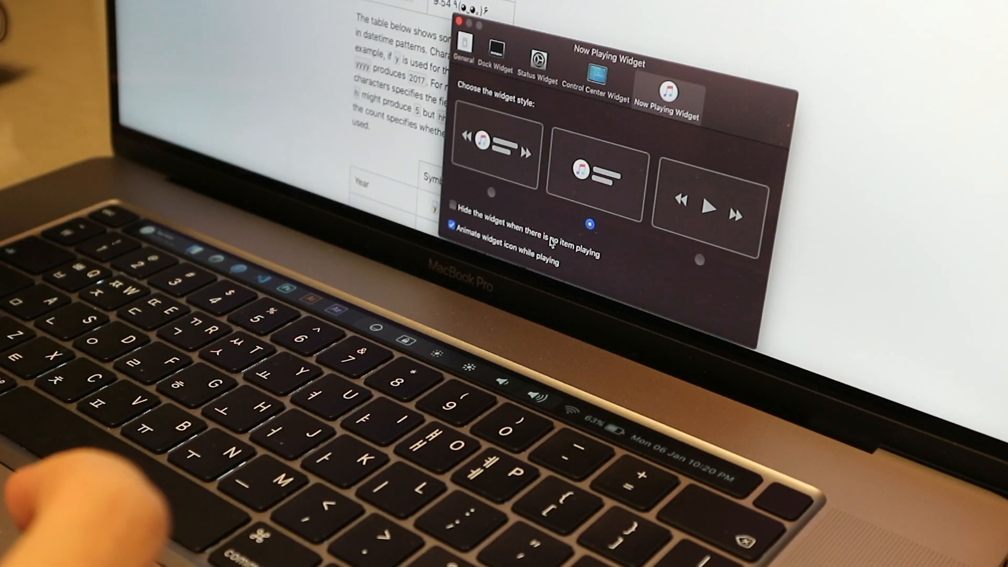
{"action": "left_click", "coordinate": [453, 206]}
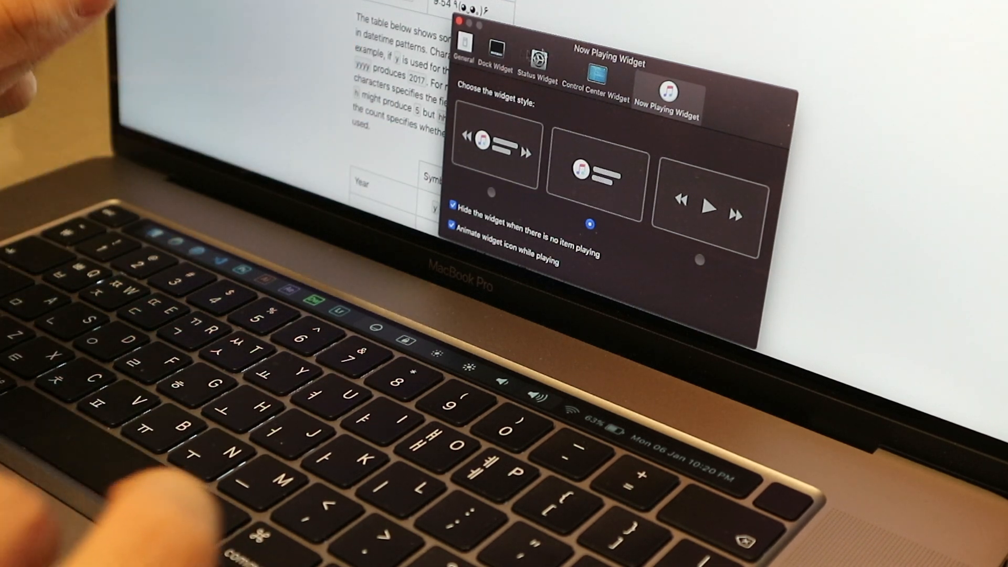
{"action": "left_click", "coordinate": [460, 25]}
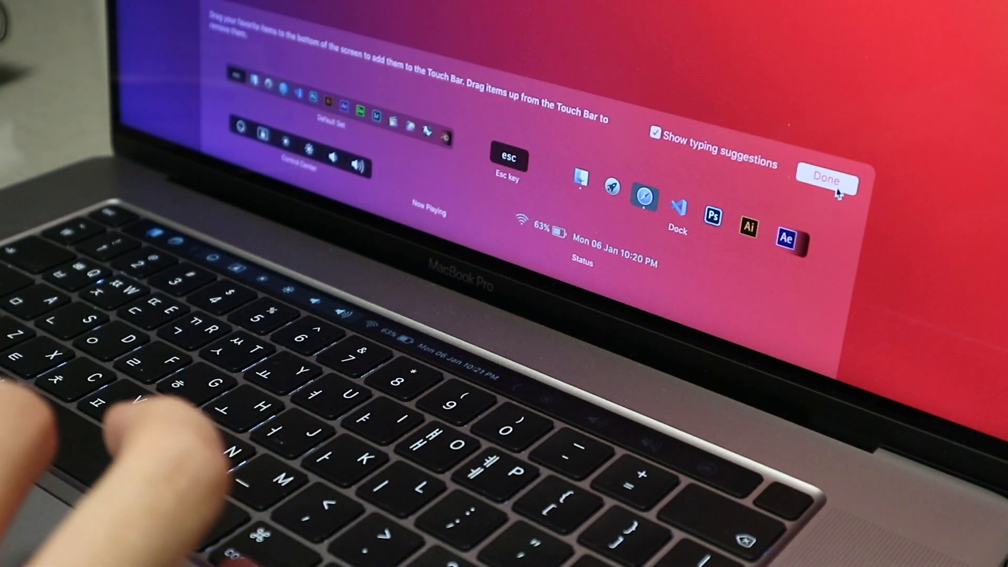
Arrange the Touch Bar items and confirm Done to close the customization palette
{"action": "left_click", "coordinate": [827, 178]}
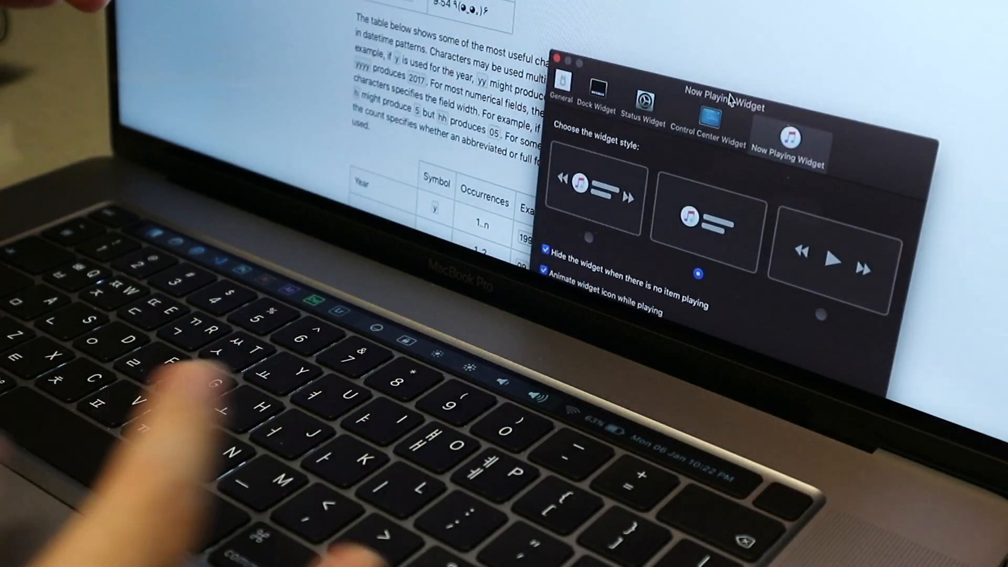
Uncheck 'Hide Control Strip' in General so the Control Strip shows beside Pock
{"action": "left_click", "coordinate": [561, 90]}
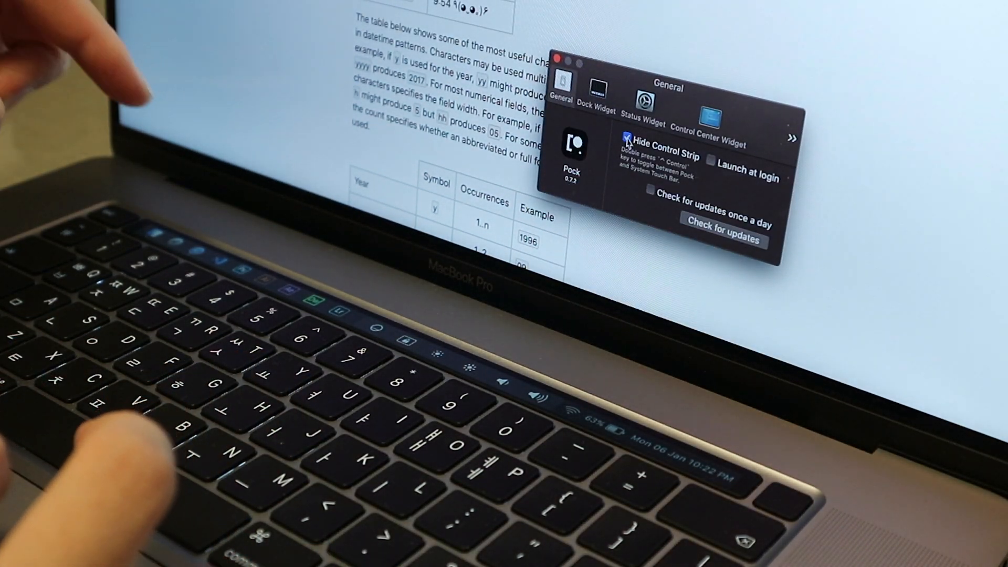
{"action": "left_click", "coordinate": [627, 140]}
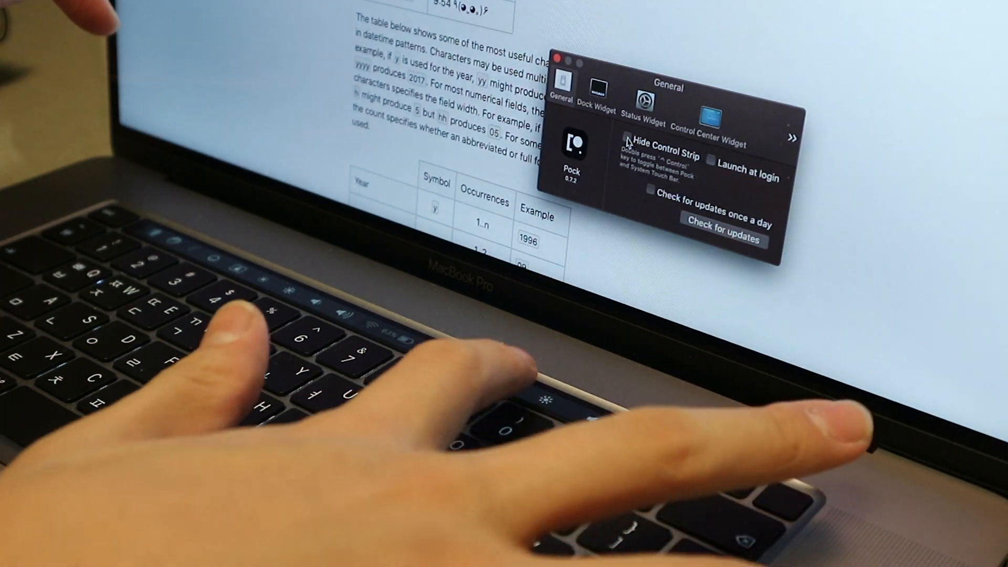